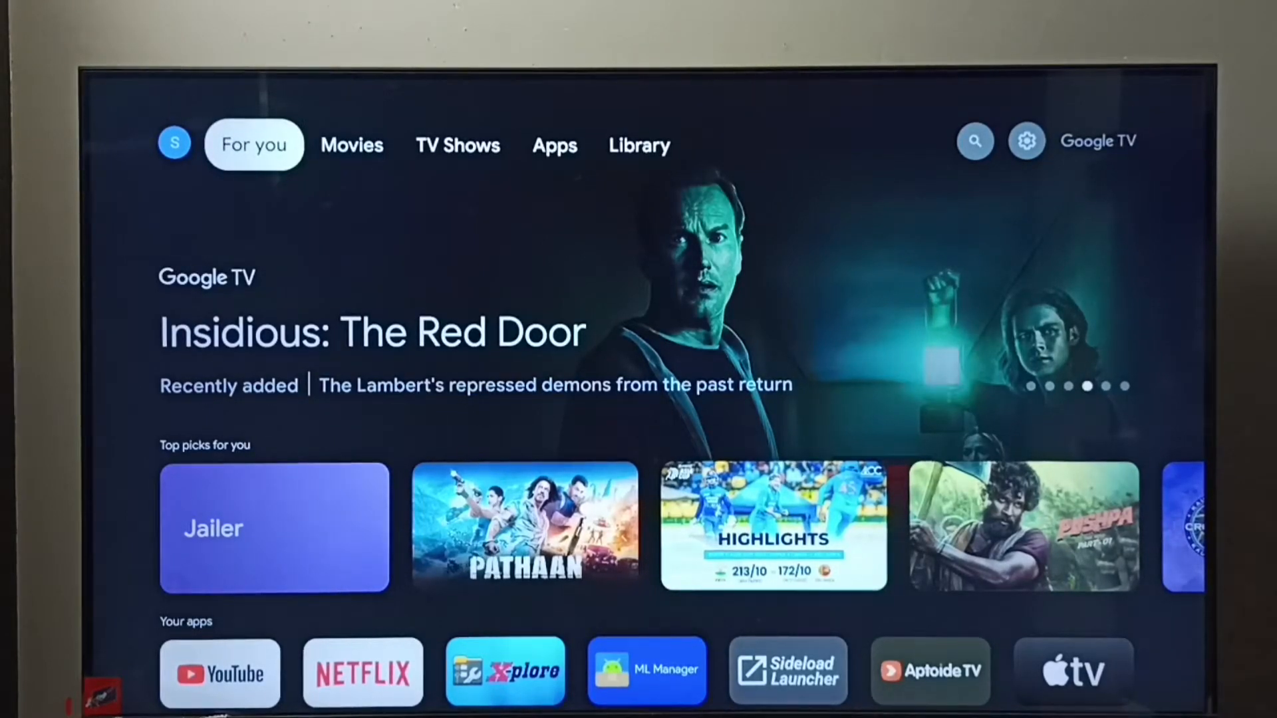
Reach the Display and sound settings via the home-screen gear icon, with Resolution at 1080p 60Hz.
click(974, 141)
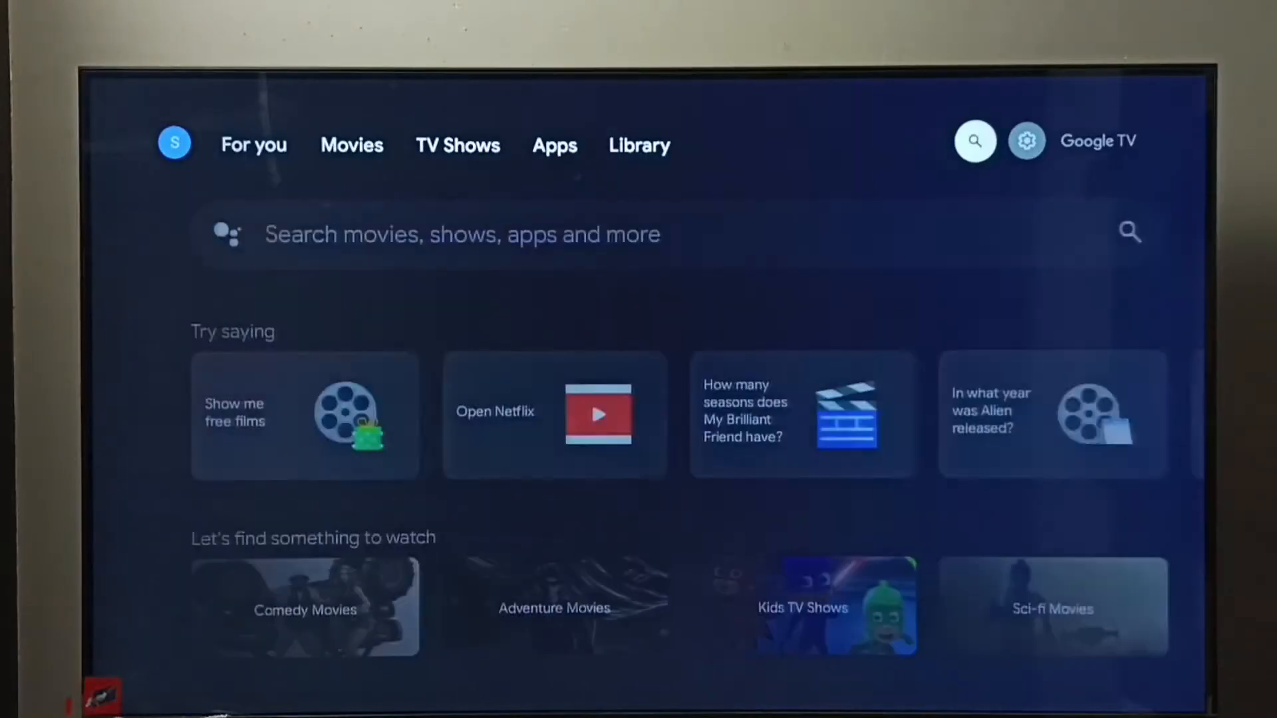
click(1025, 140)
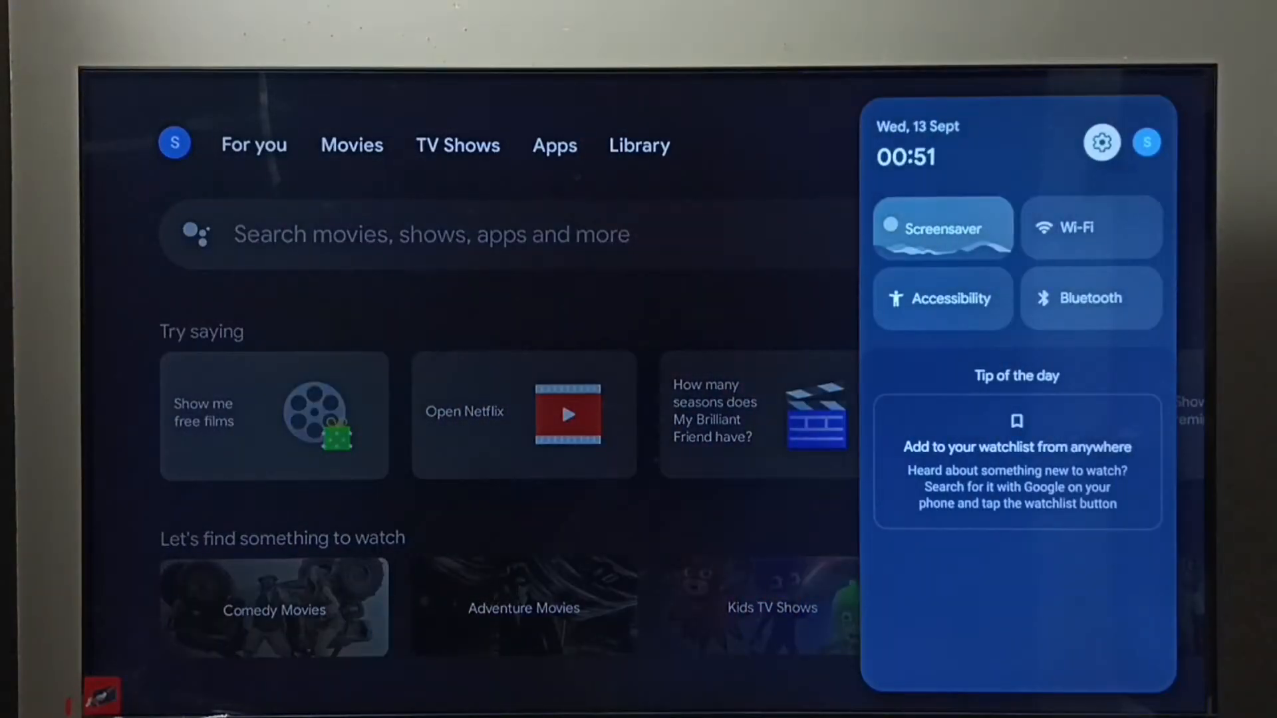
click(1102, 142)
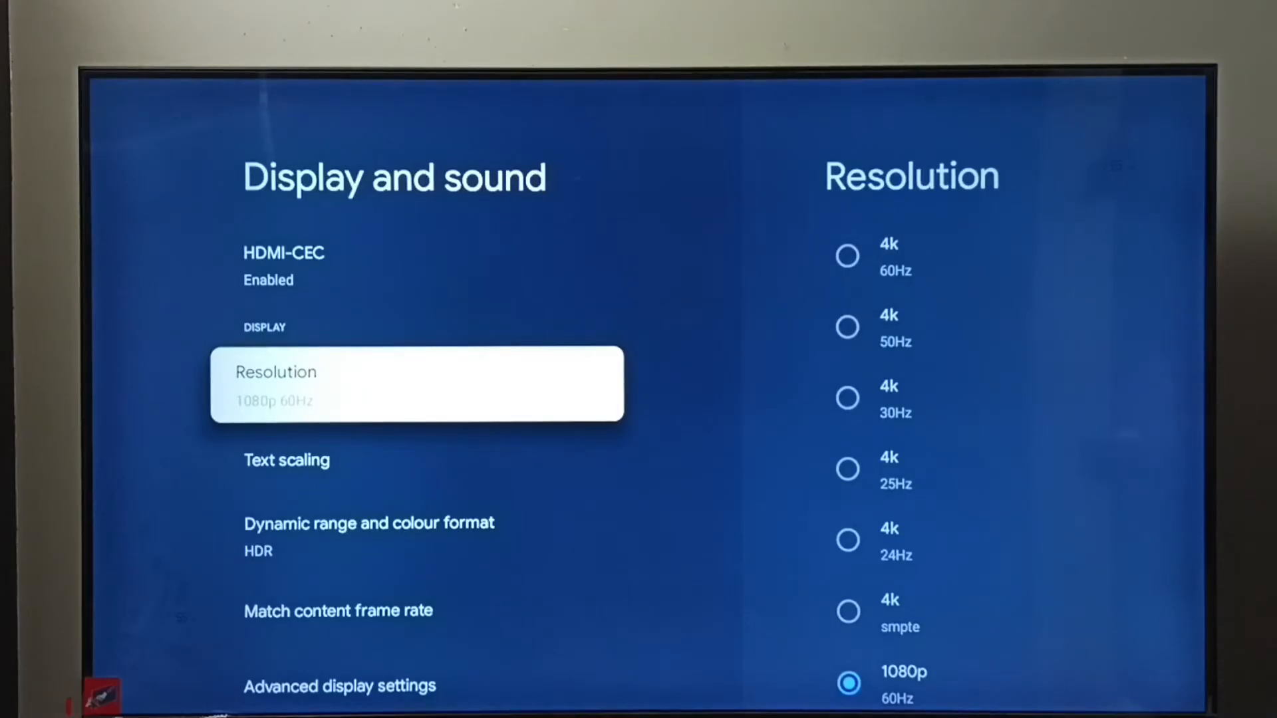
Browse the Resolution list of 4K, 1080p and 720p modes, 1080p 60Hz still selected.
click(416, 383)
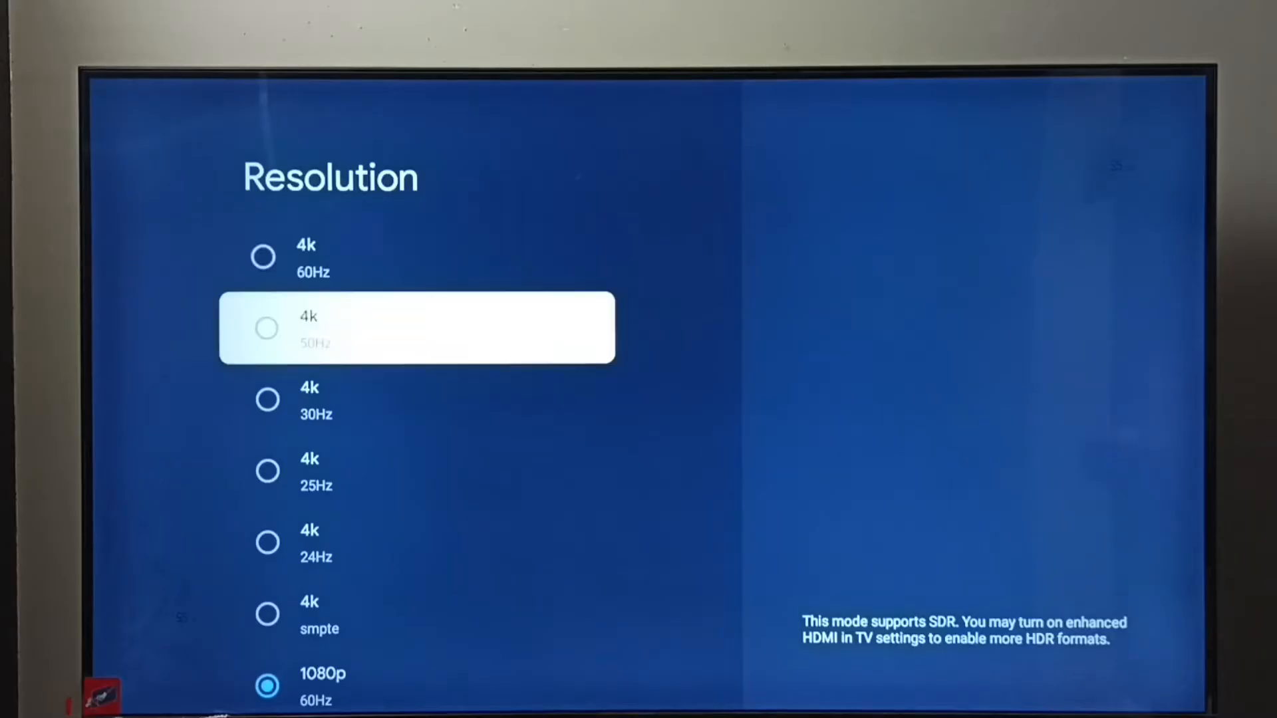
scroll(down, 3)
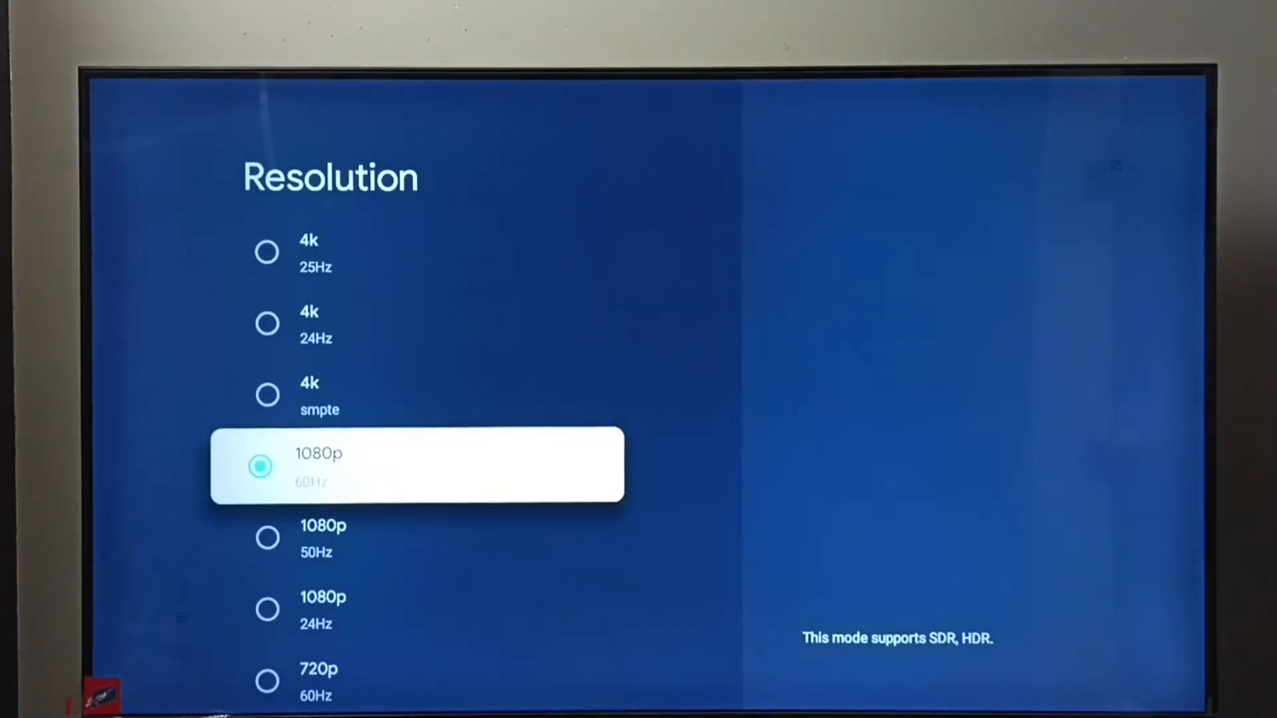
scroll(down, 3)
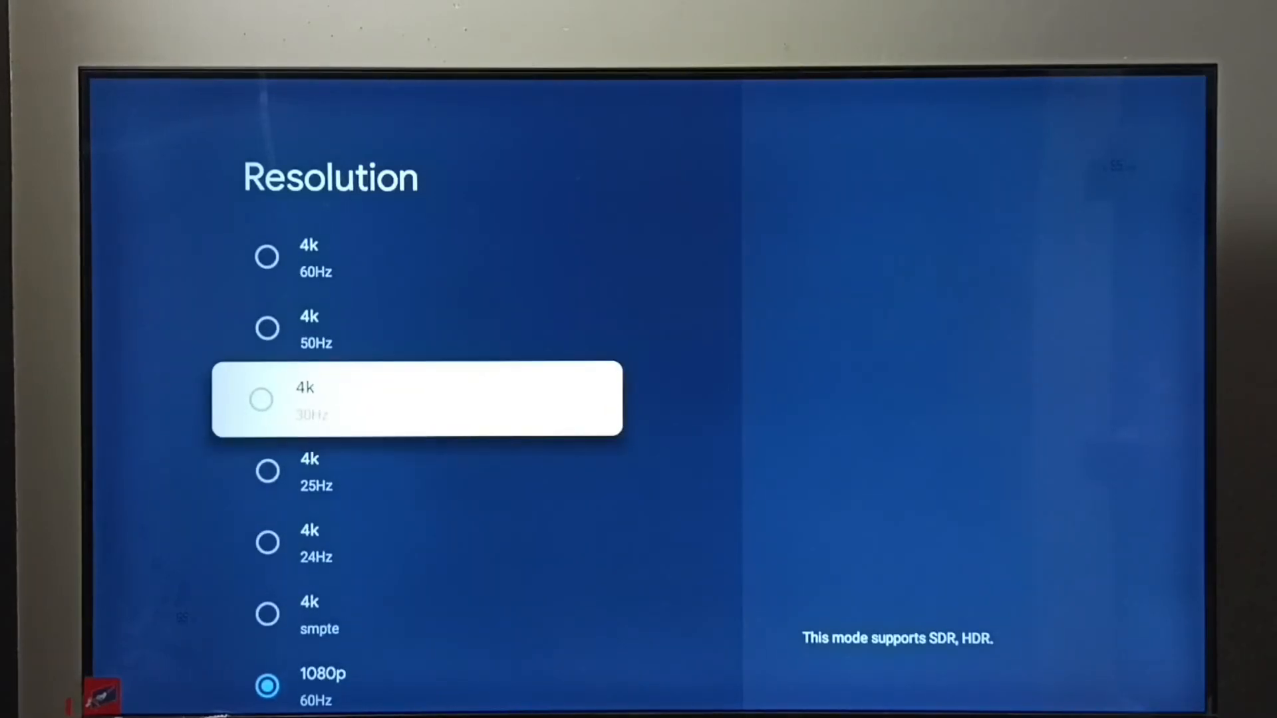
Select 4K 50Hz and confirm keeping it in the 'Resolution has been changed' dialog.
key(up)
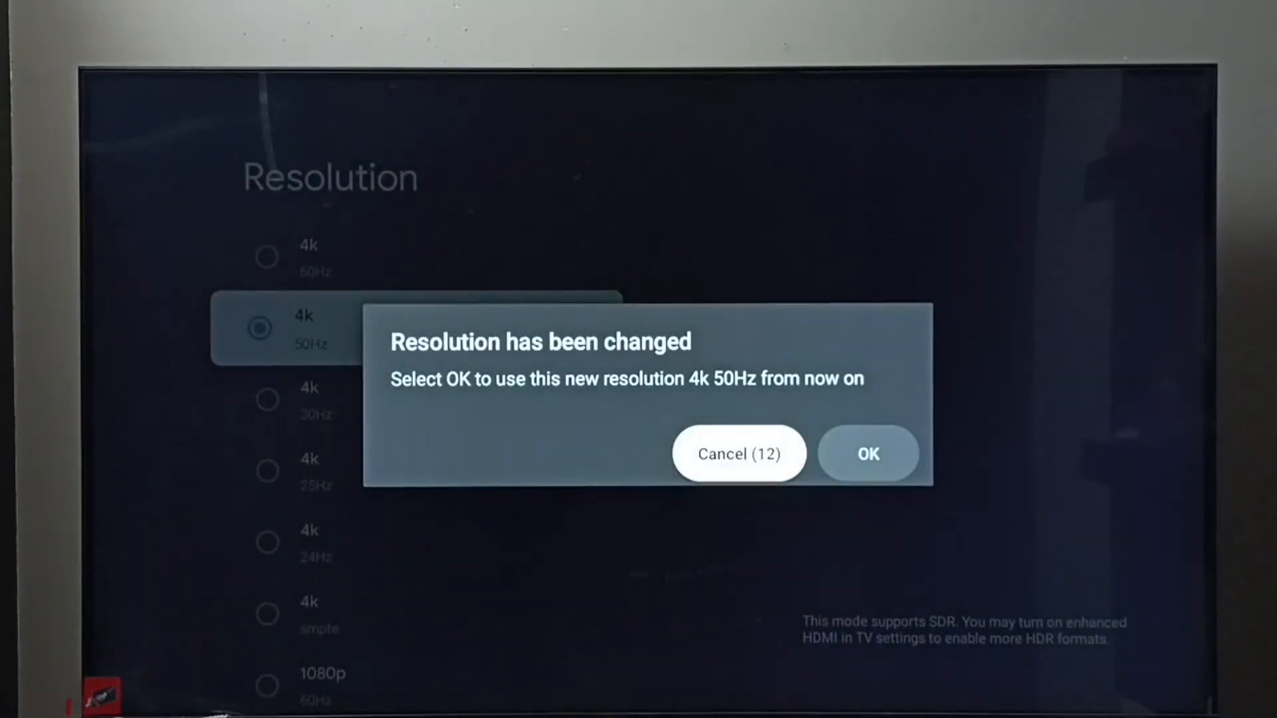
click(867, 454)
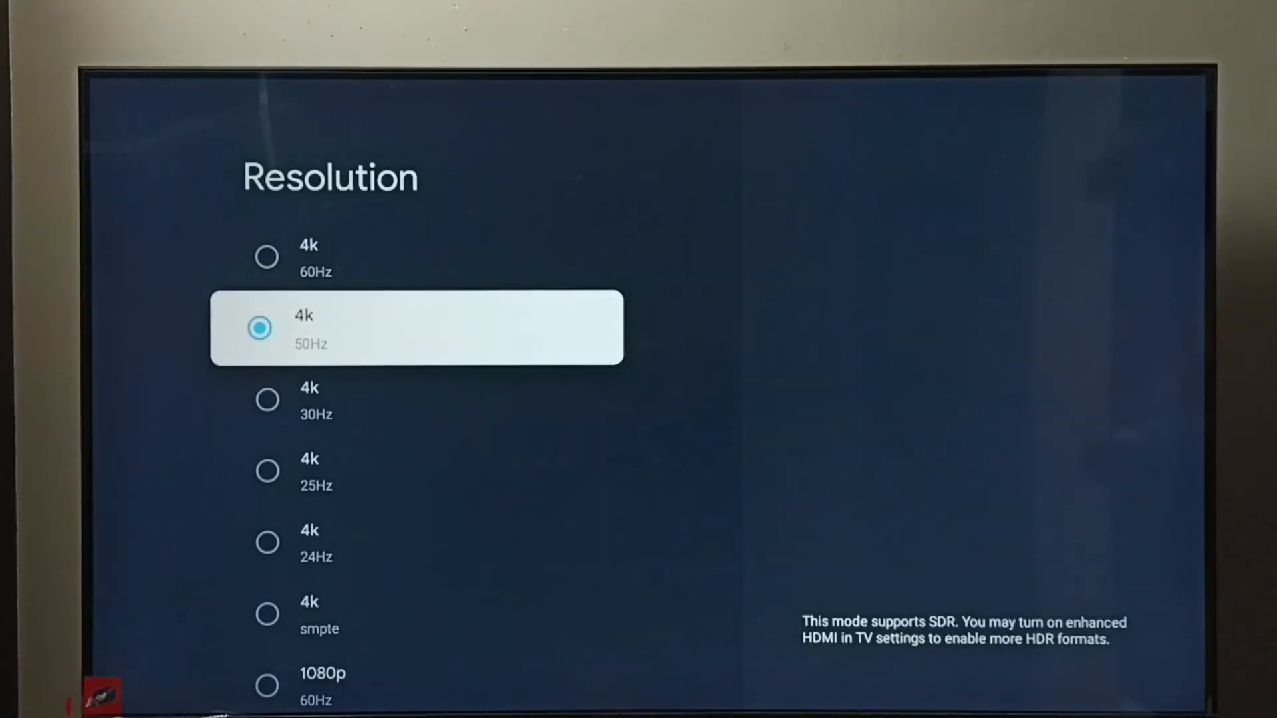
Select 1080p 60Hz again and confirm keeping it in the confirmation dialog.
scroll(down, 3)
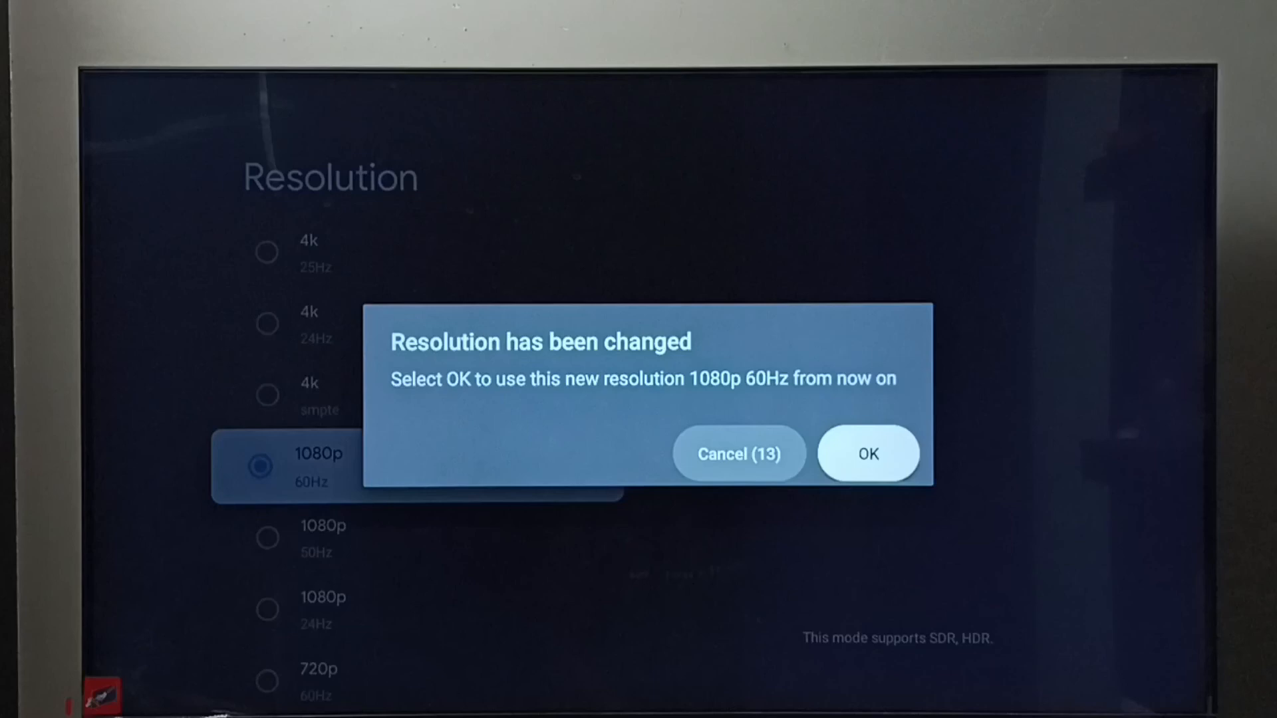
click(868, 454)
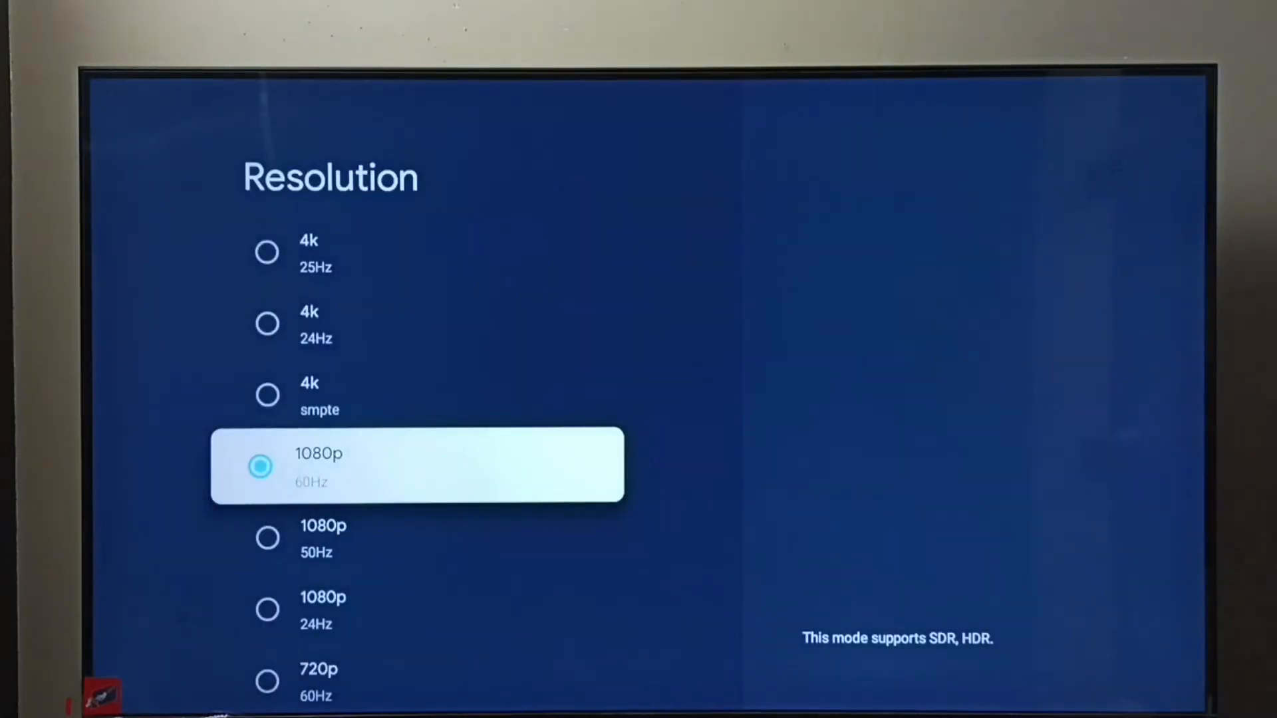